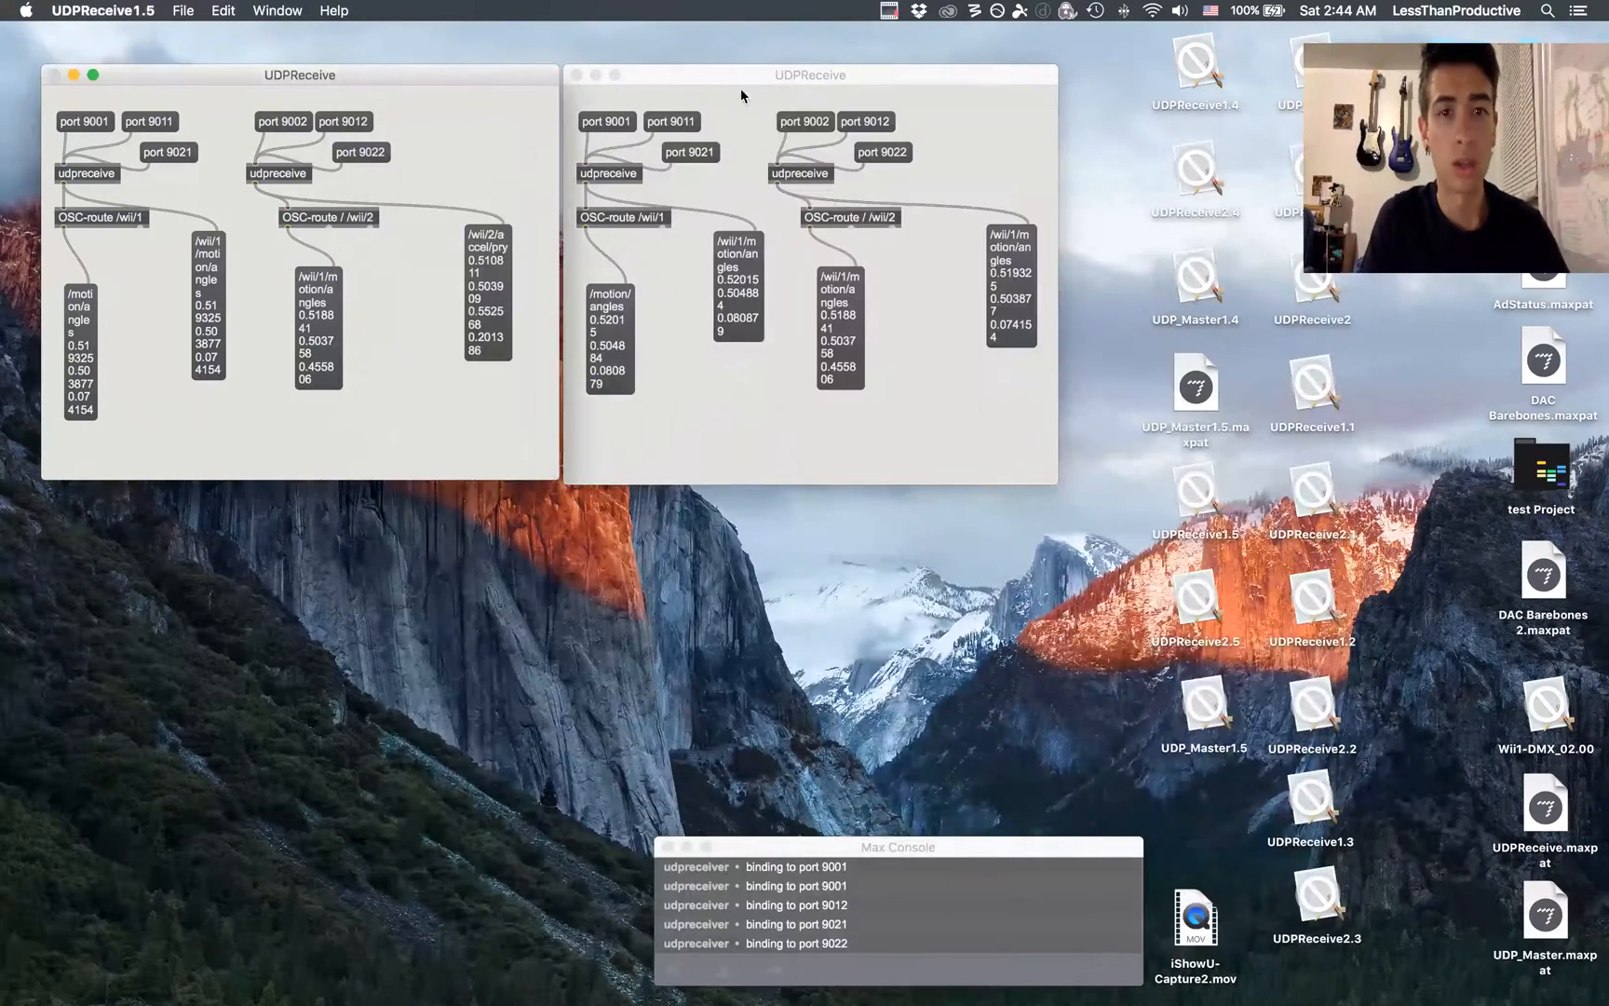
Bring the two UDPReceive receiver apps to the front, ending on the second.
left_click(810, 74)
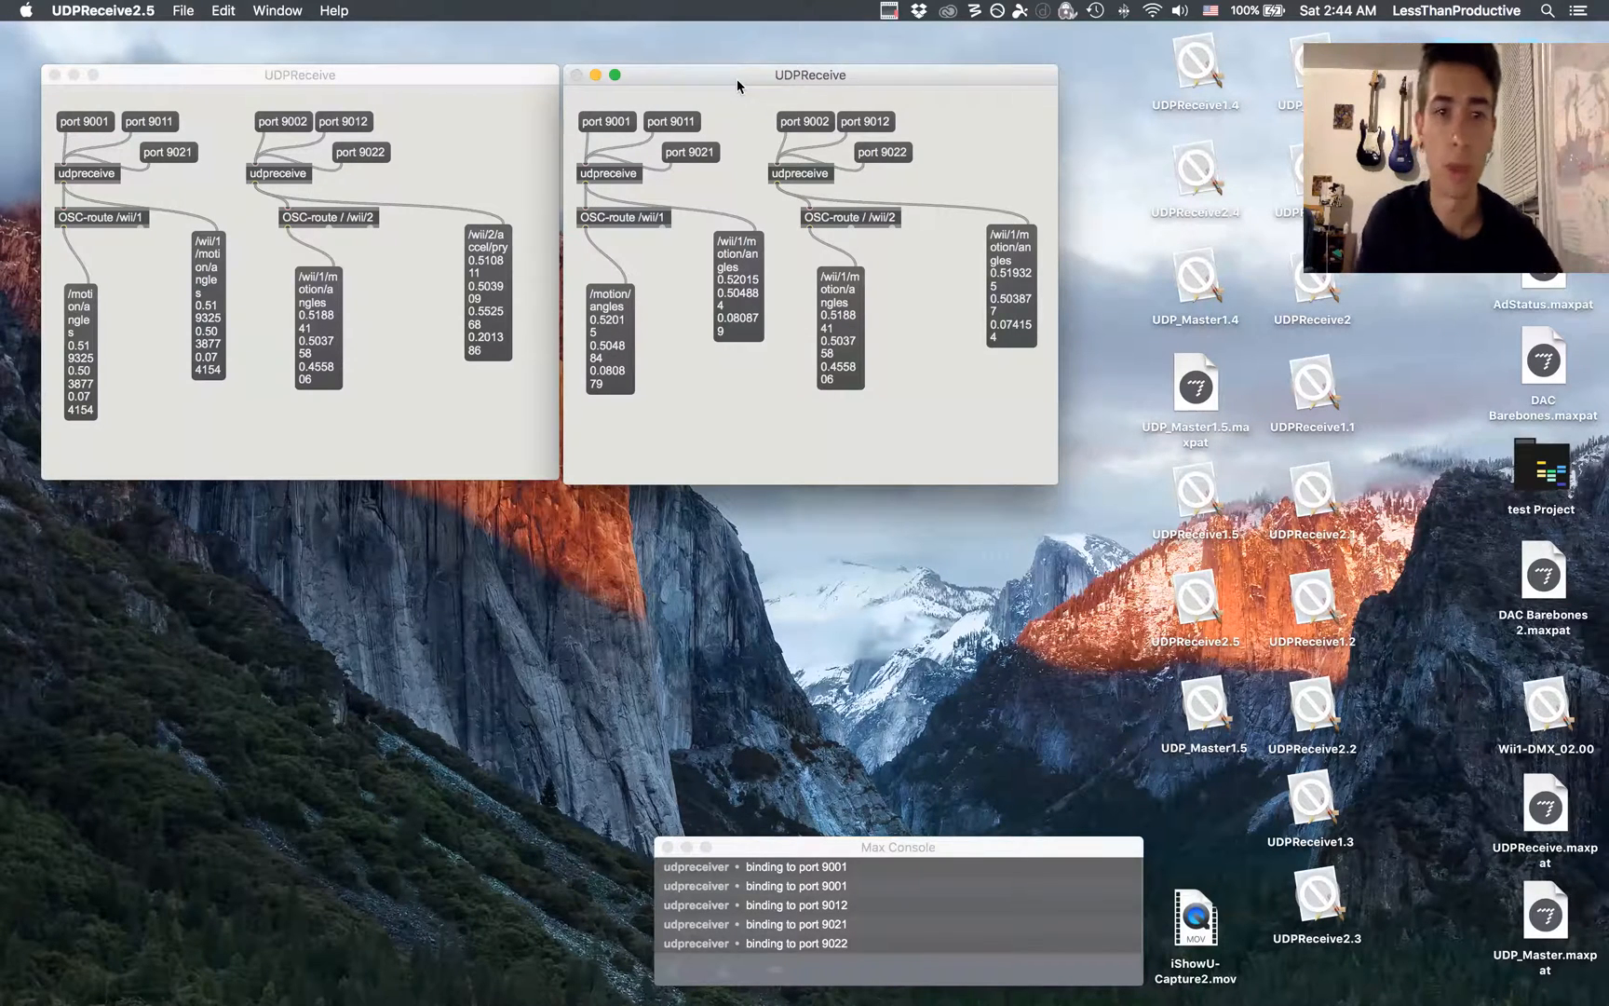
left_click(300, 74)
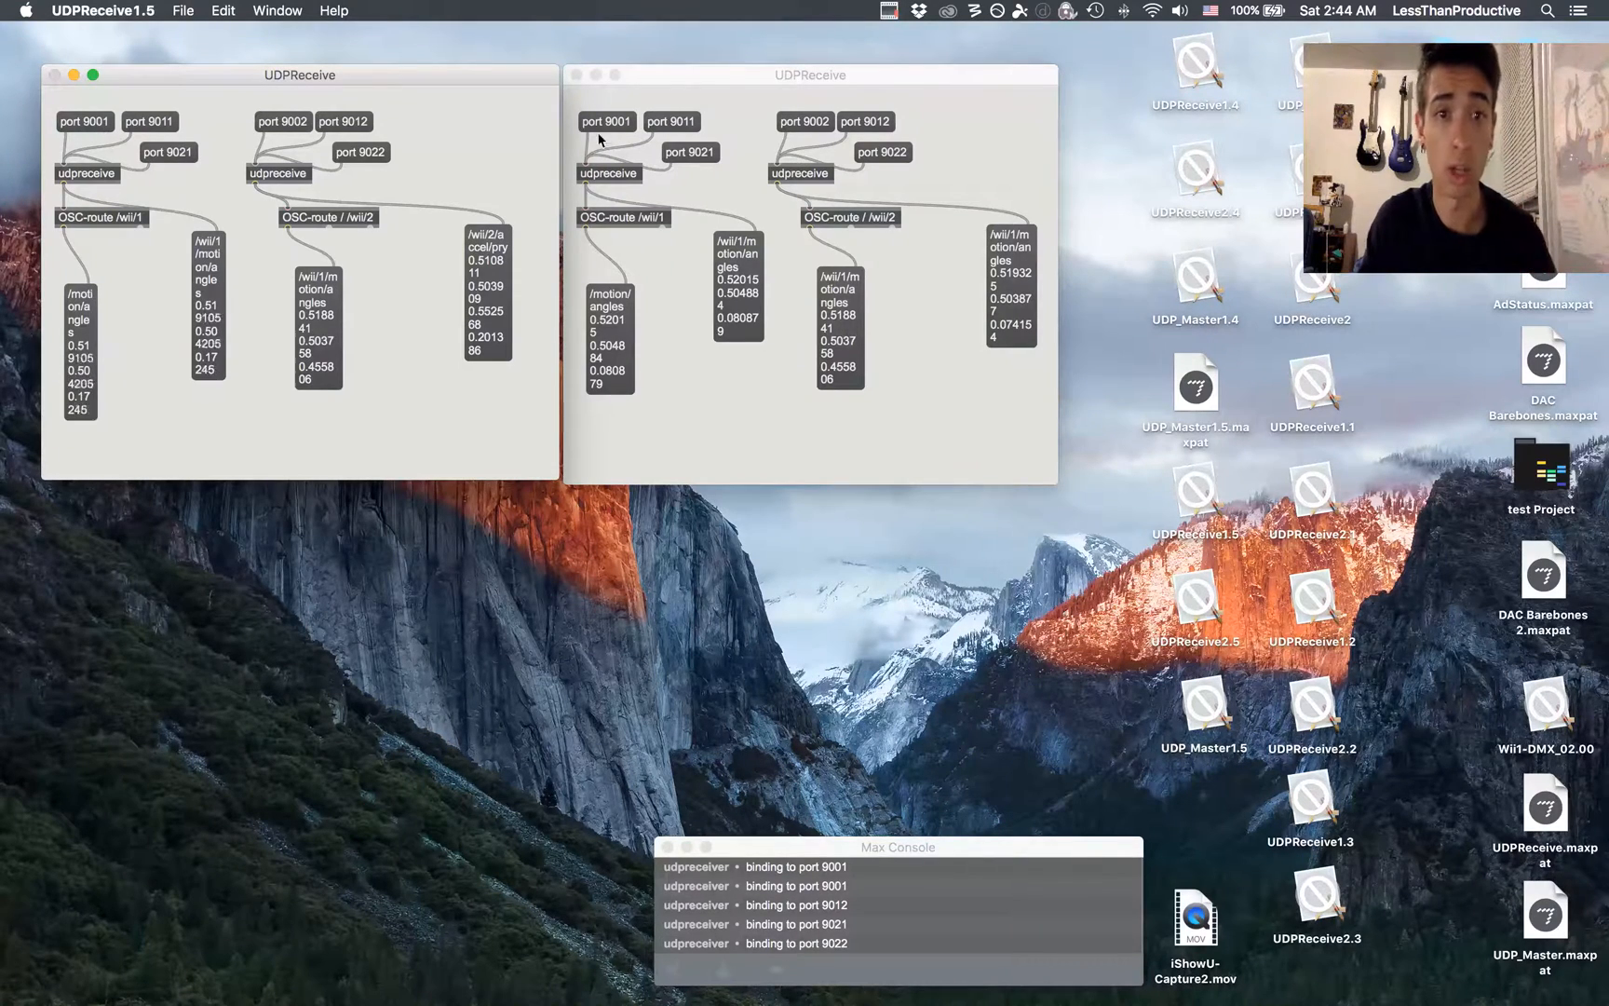
left_click(607, 121)
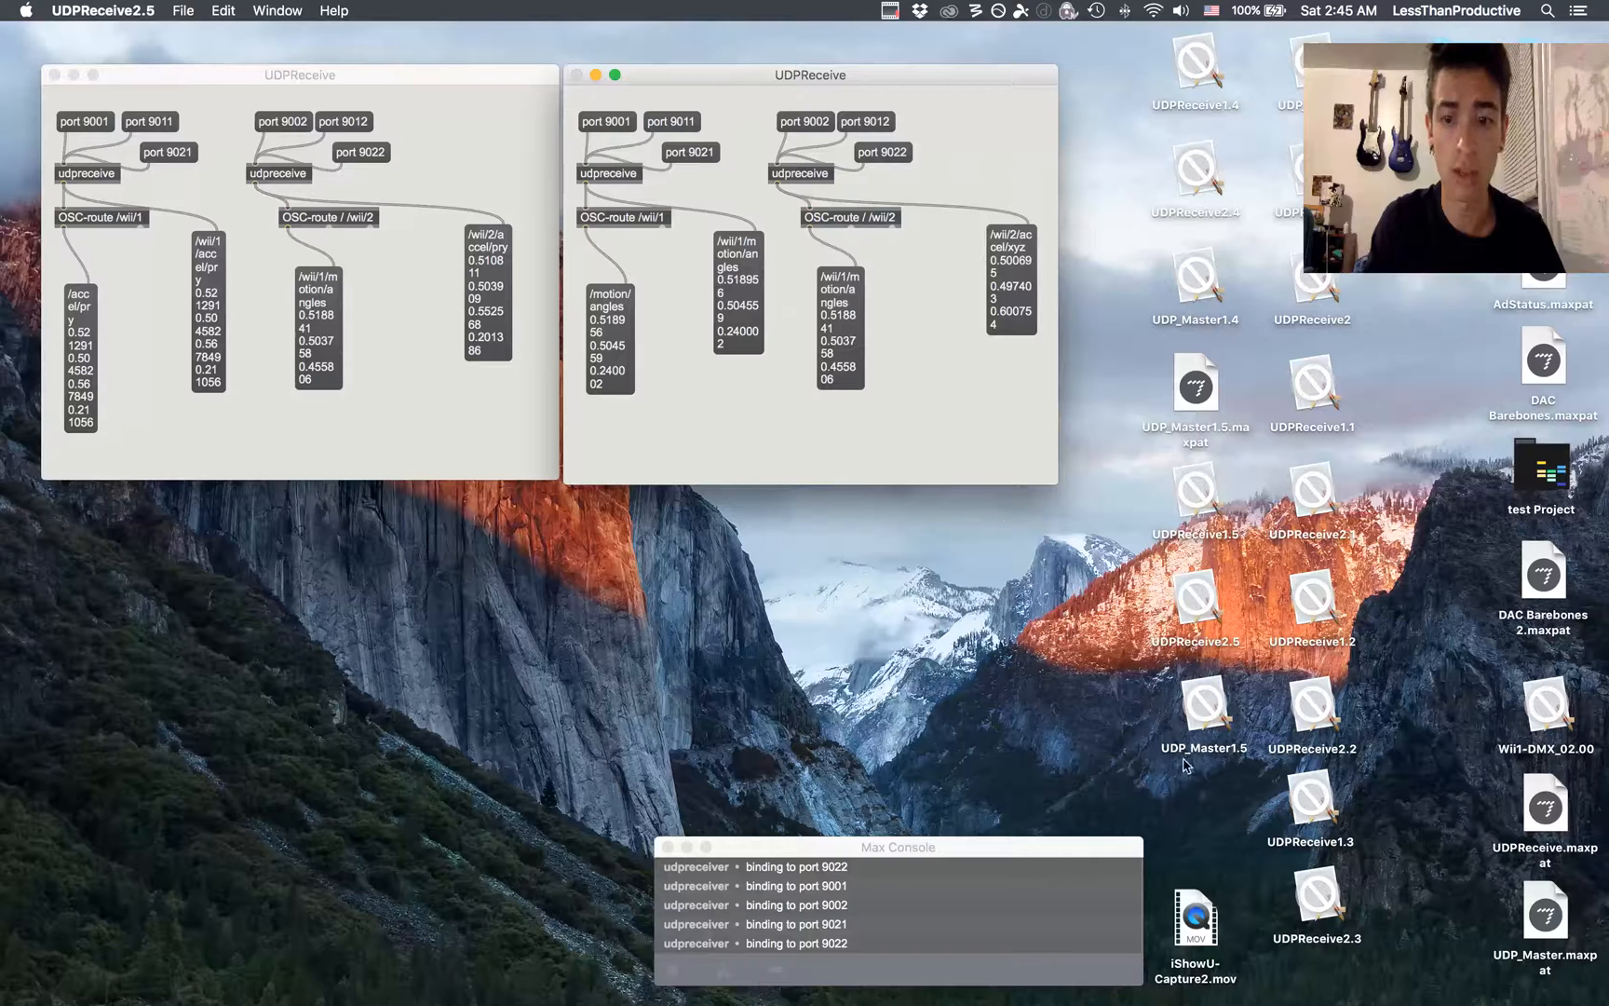
Open UDP_Master1.5 from the desktop and move its window beneath the receivers.
left_click(1194, 703)
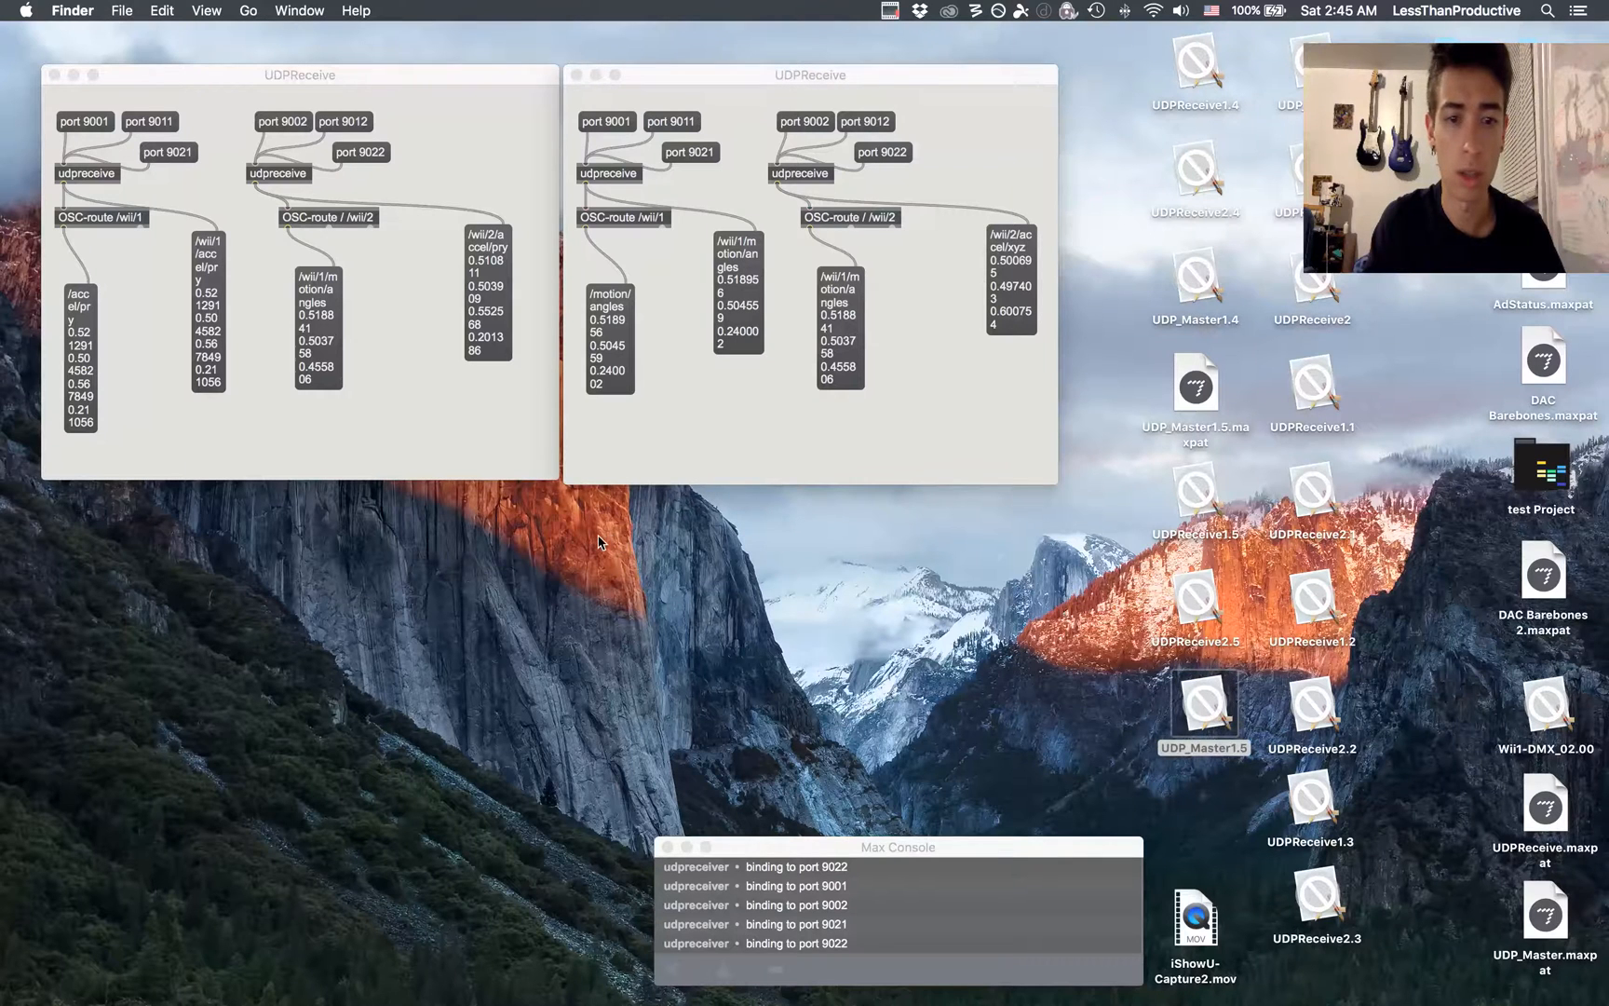
double_click(1205, 701)
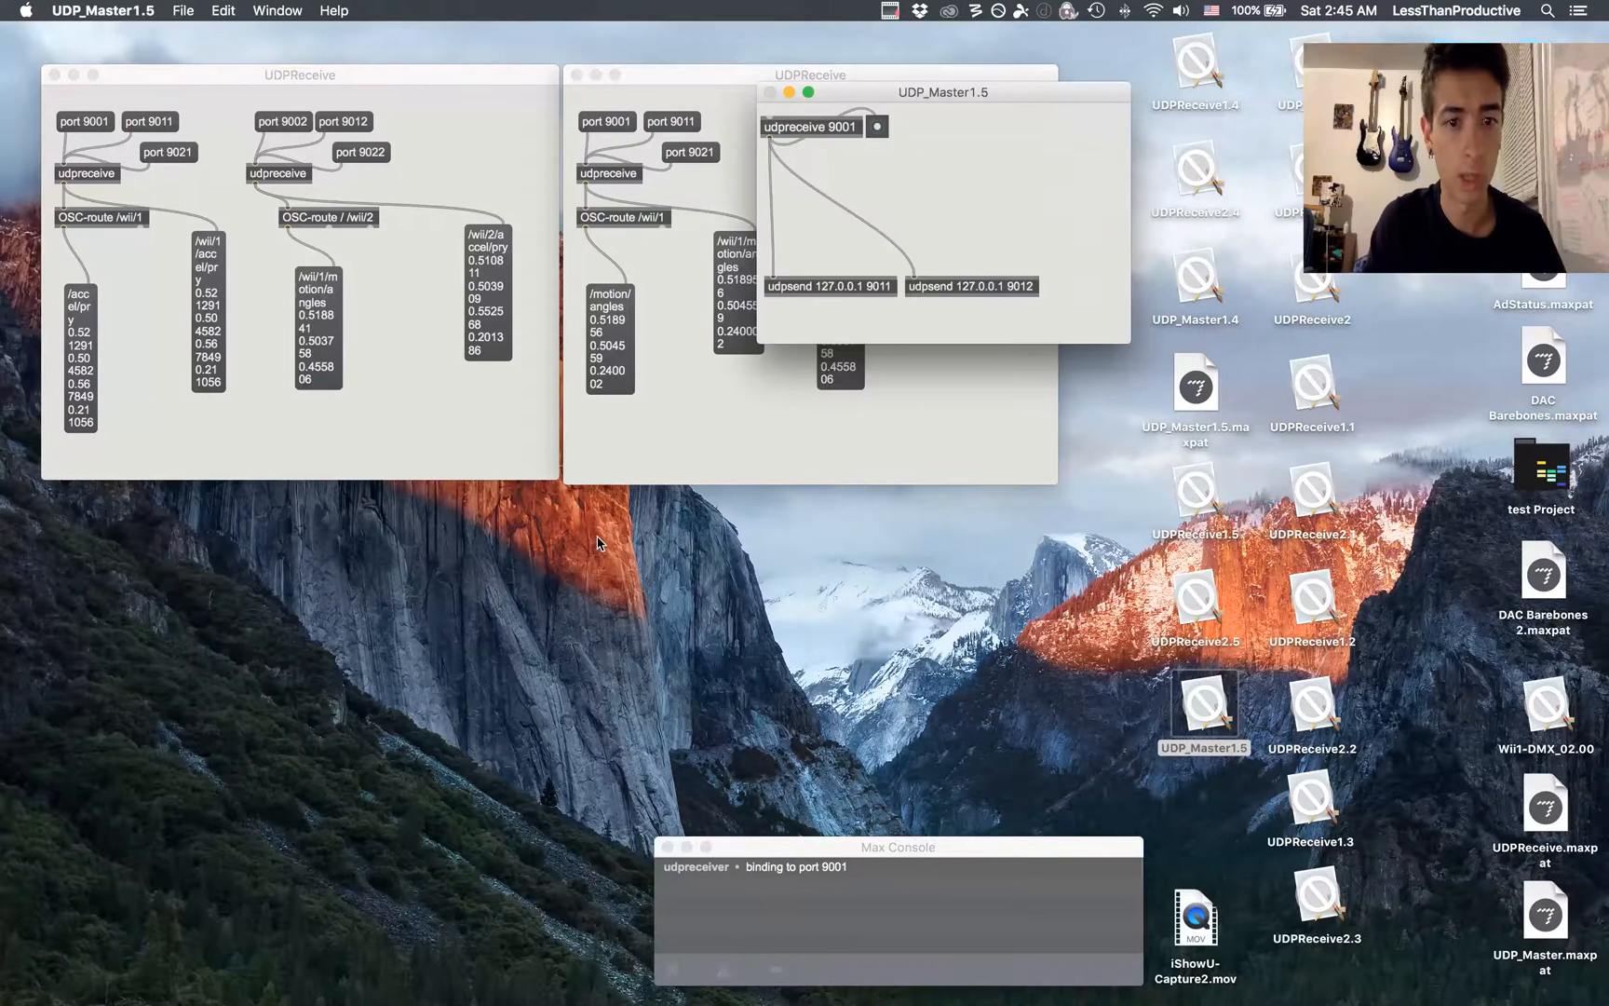
left_click_drag(943, 91, 614, 517)
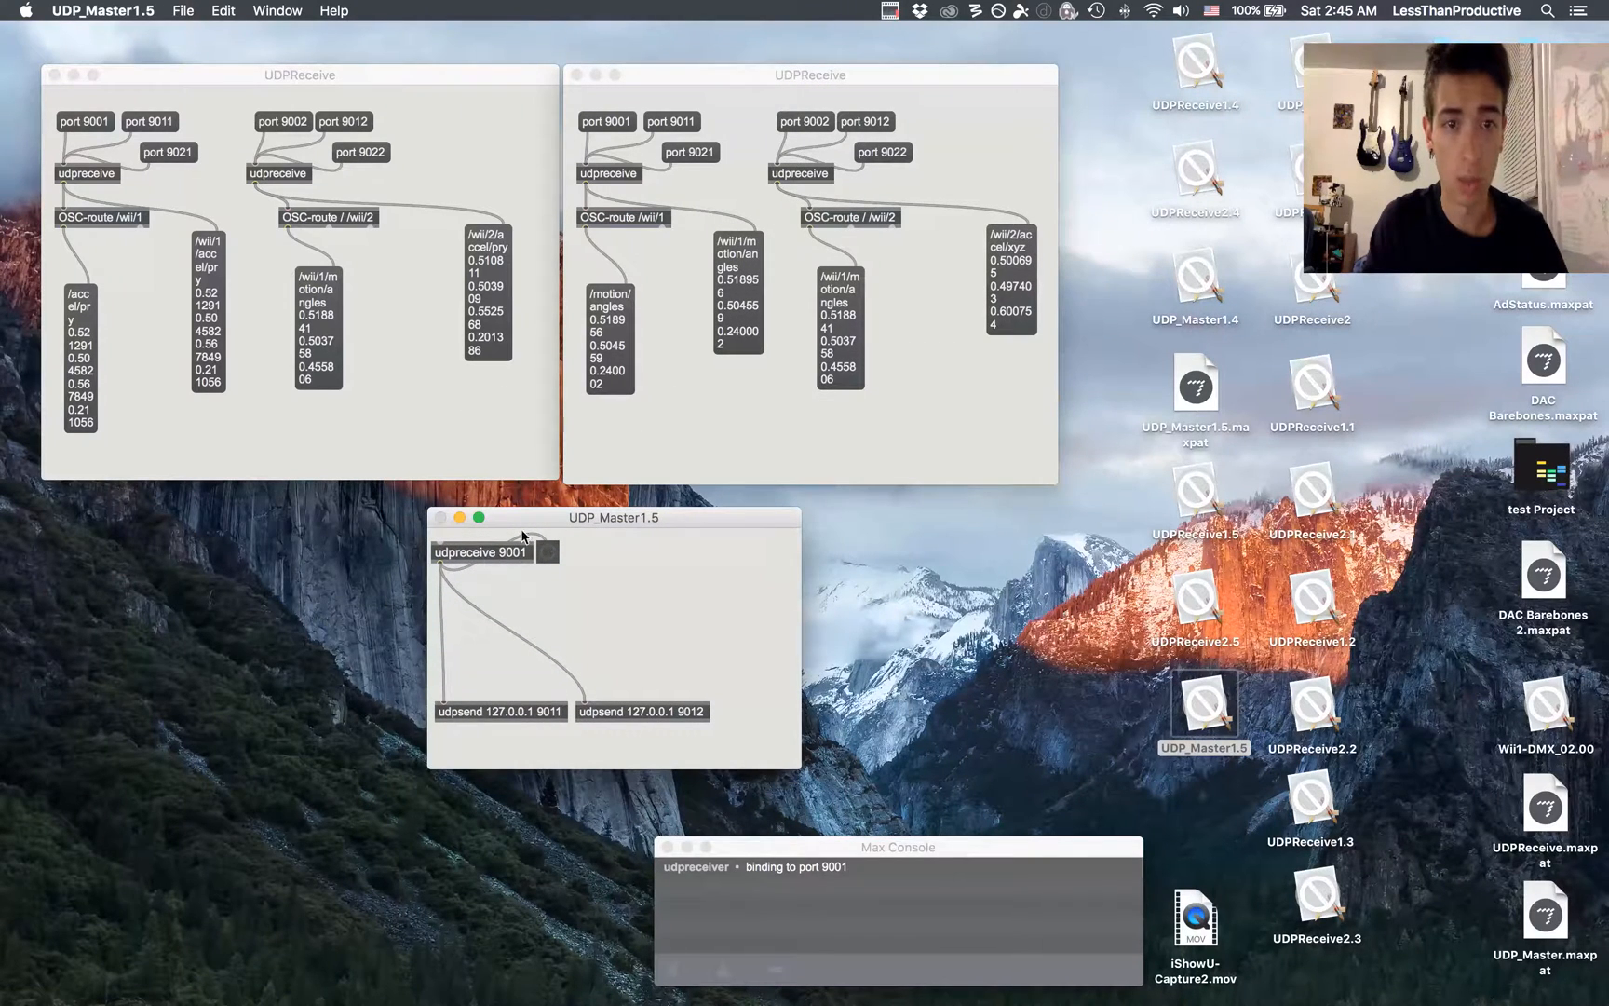
left_click(808, 74)
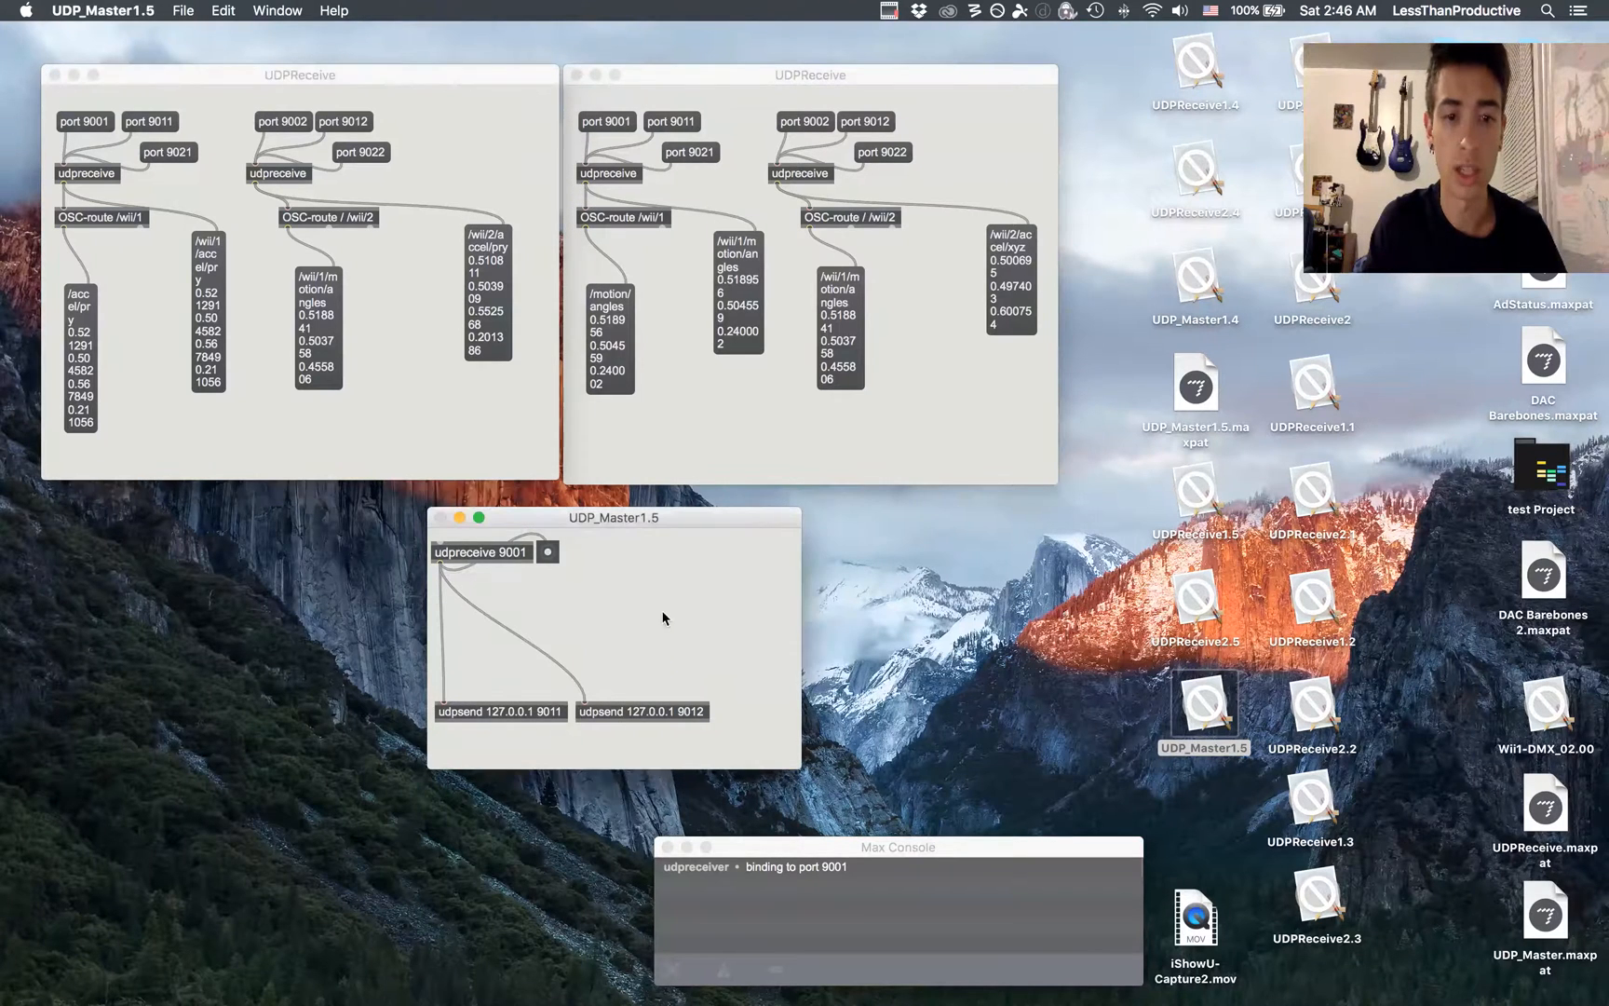
left_click(810, 74)
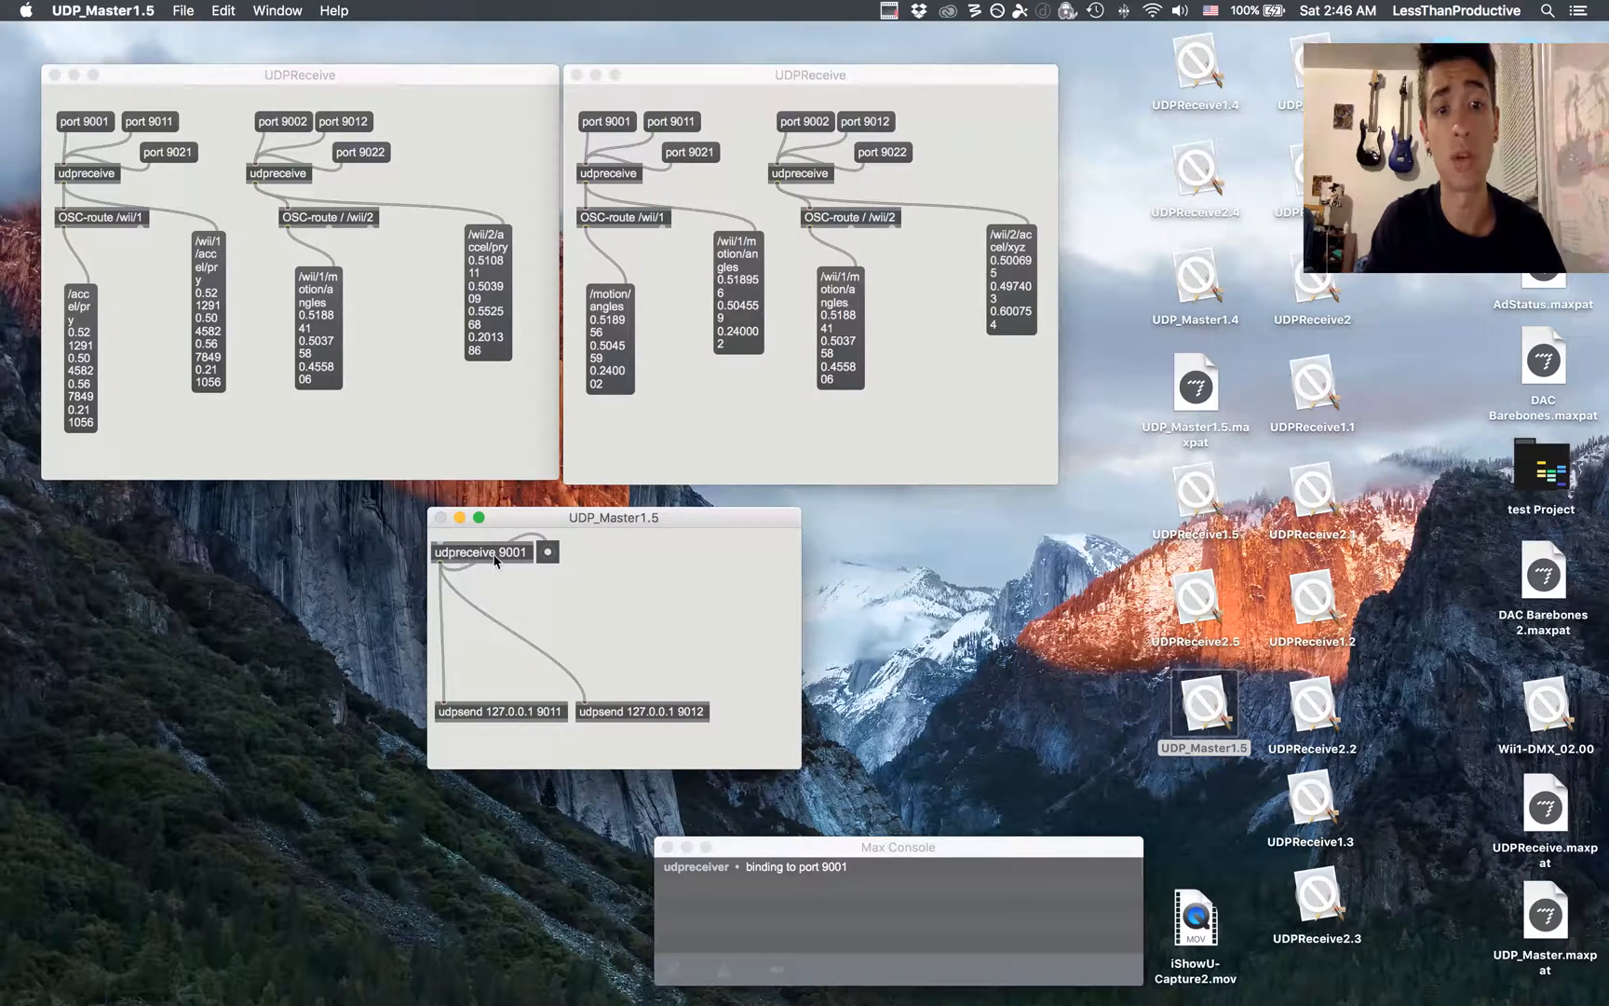
mouse_move(462, 565)
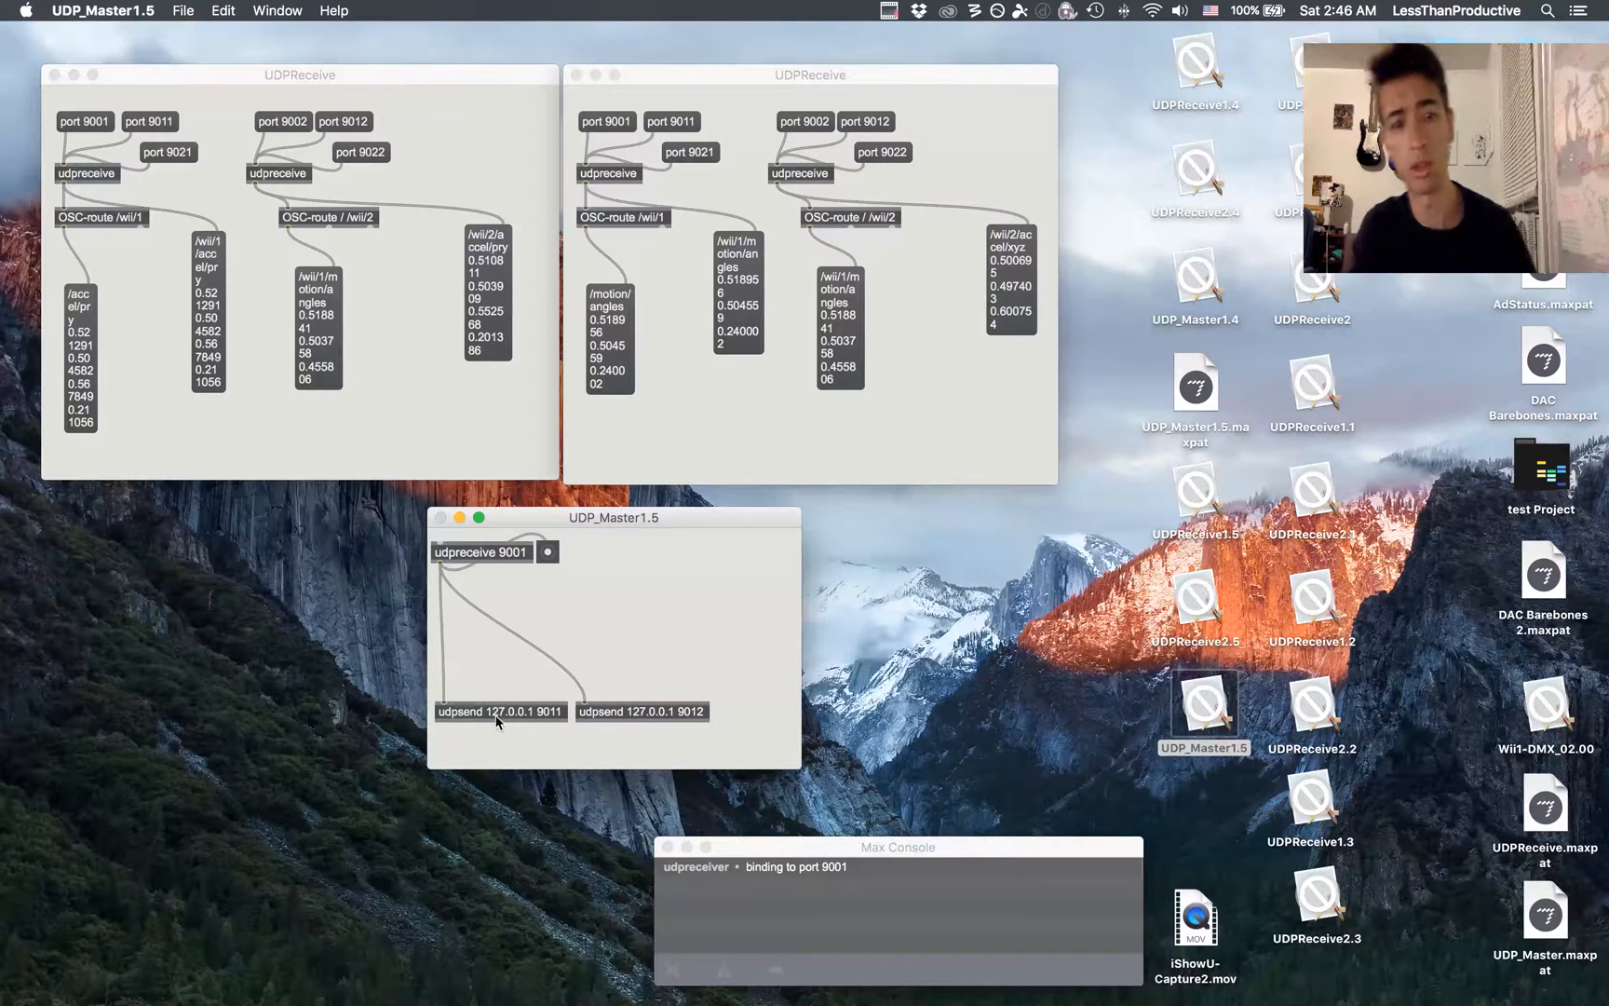
mouse_move(542, 724)
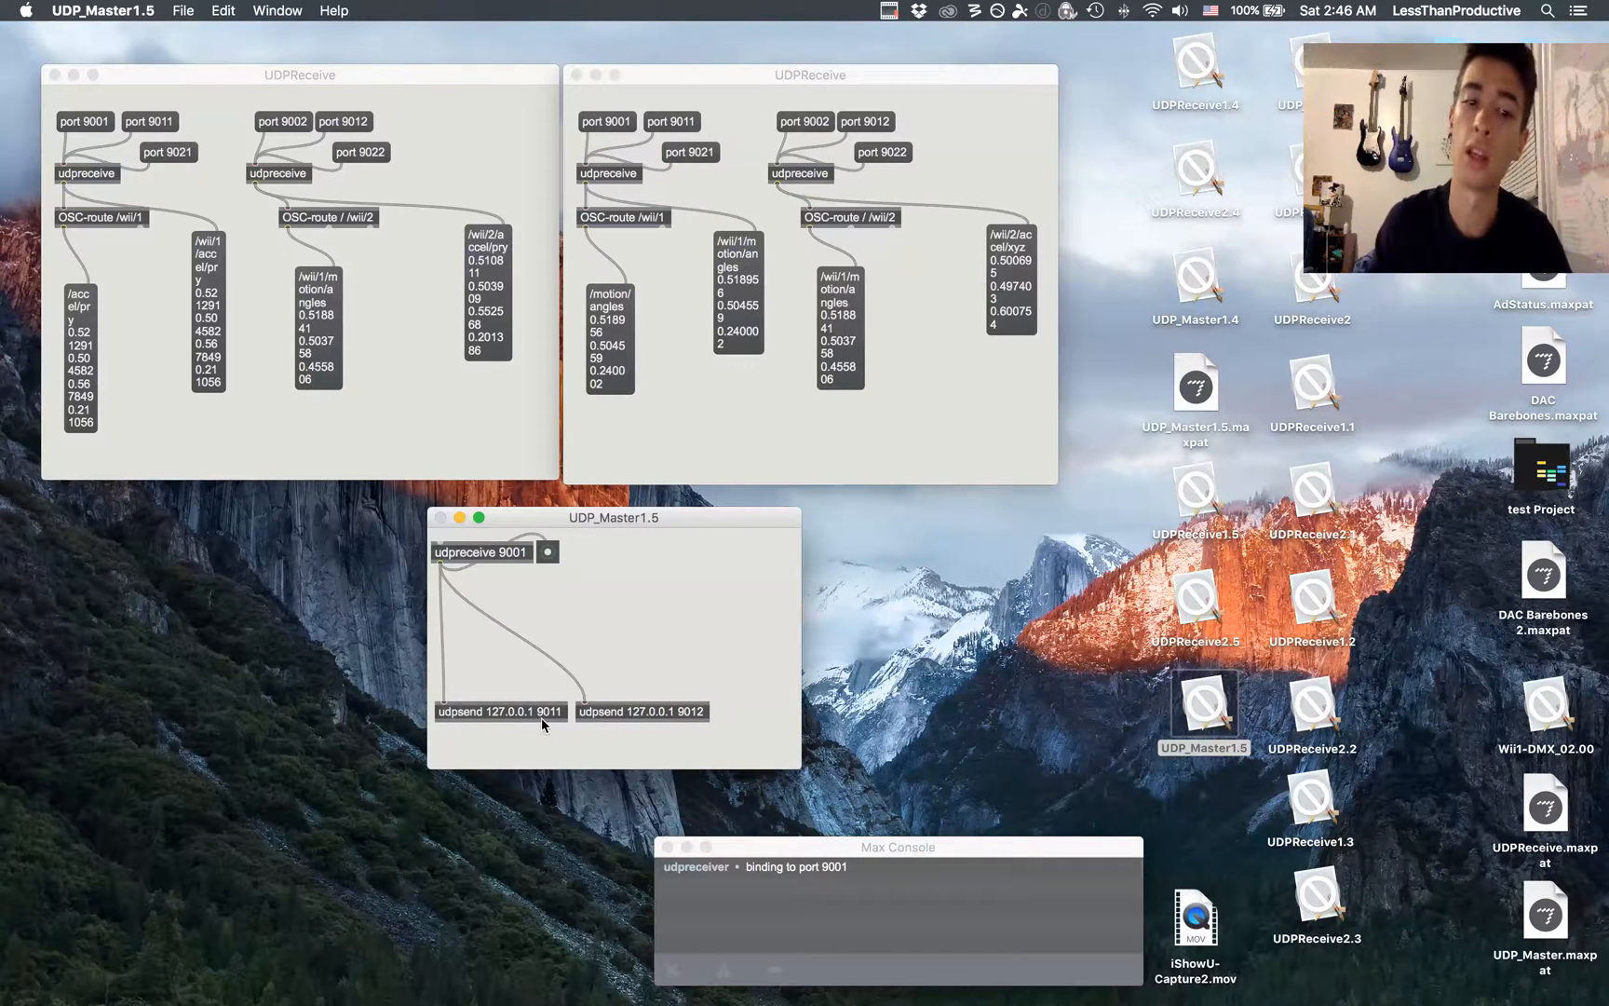